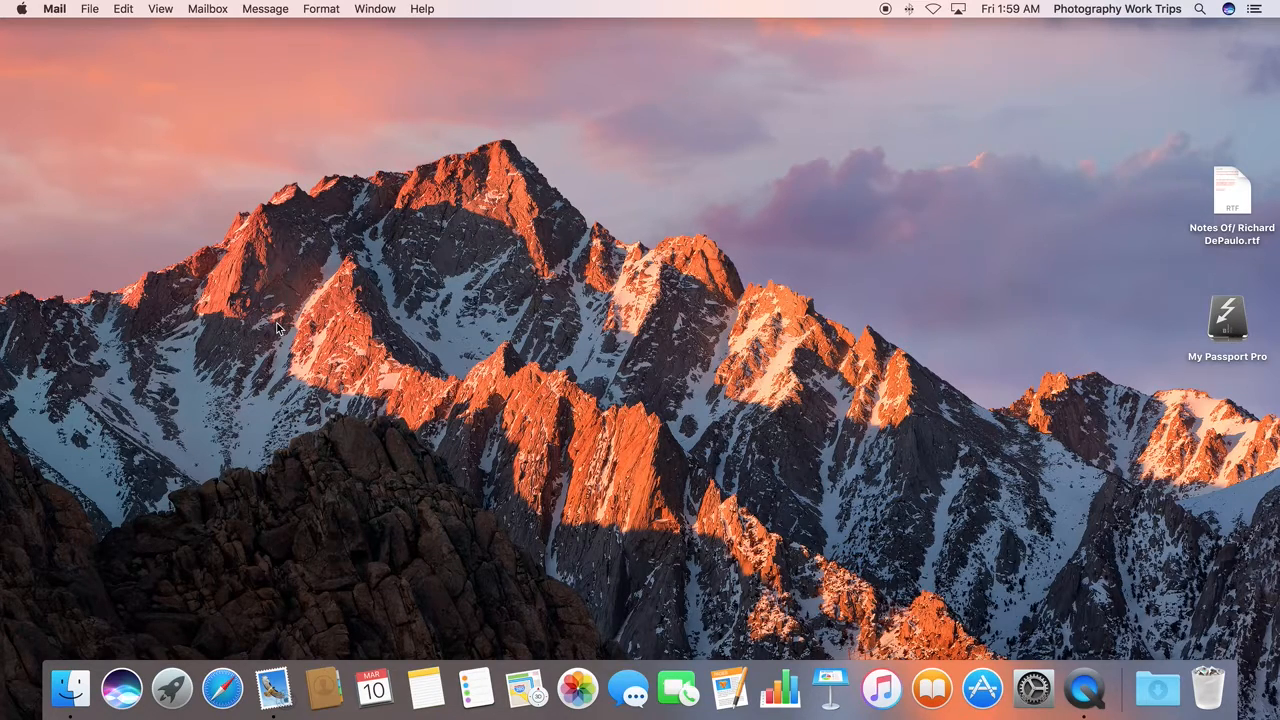
mouse_move(253, 605)
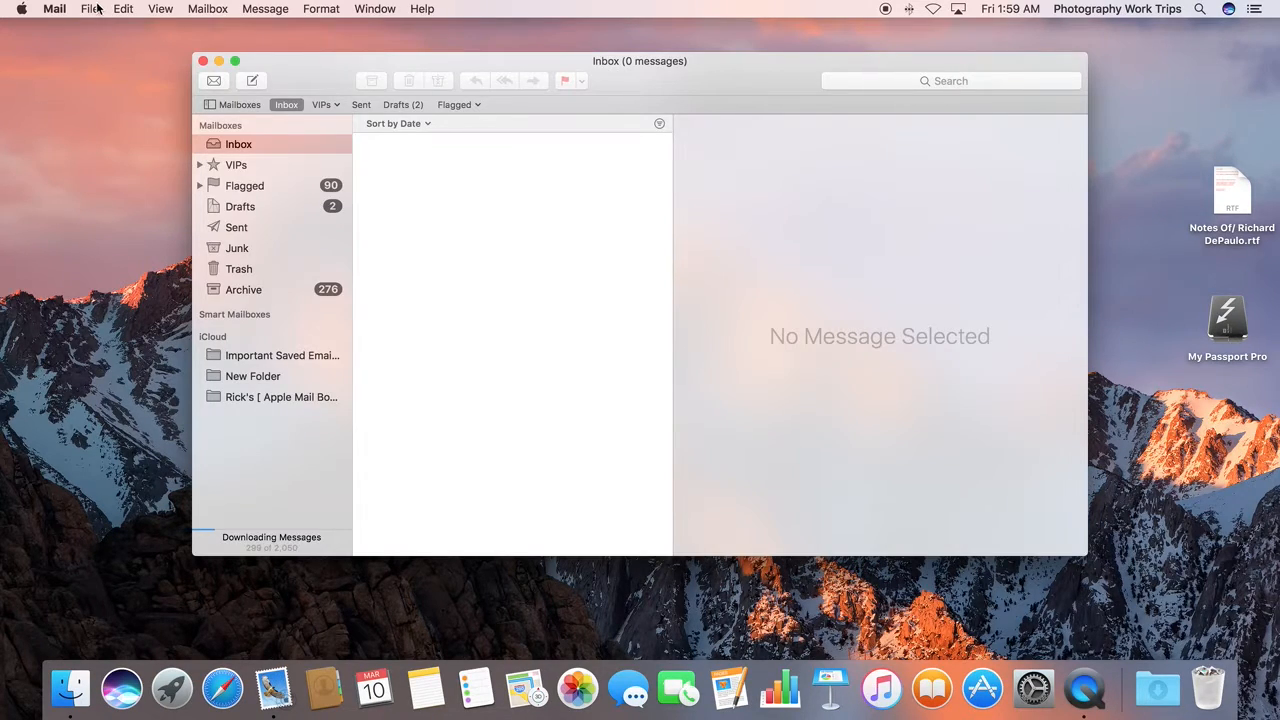
- Bring up Mail's Accounts preferences and begin adding a new account beside the existing iCloud one
left_click(54, 8)
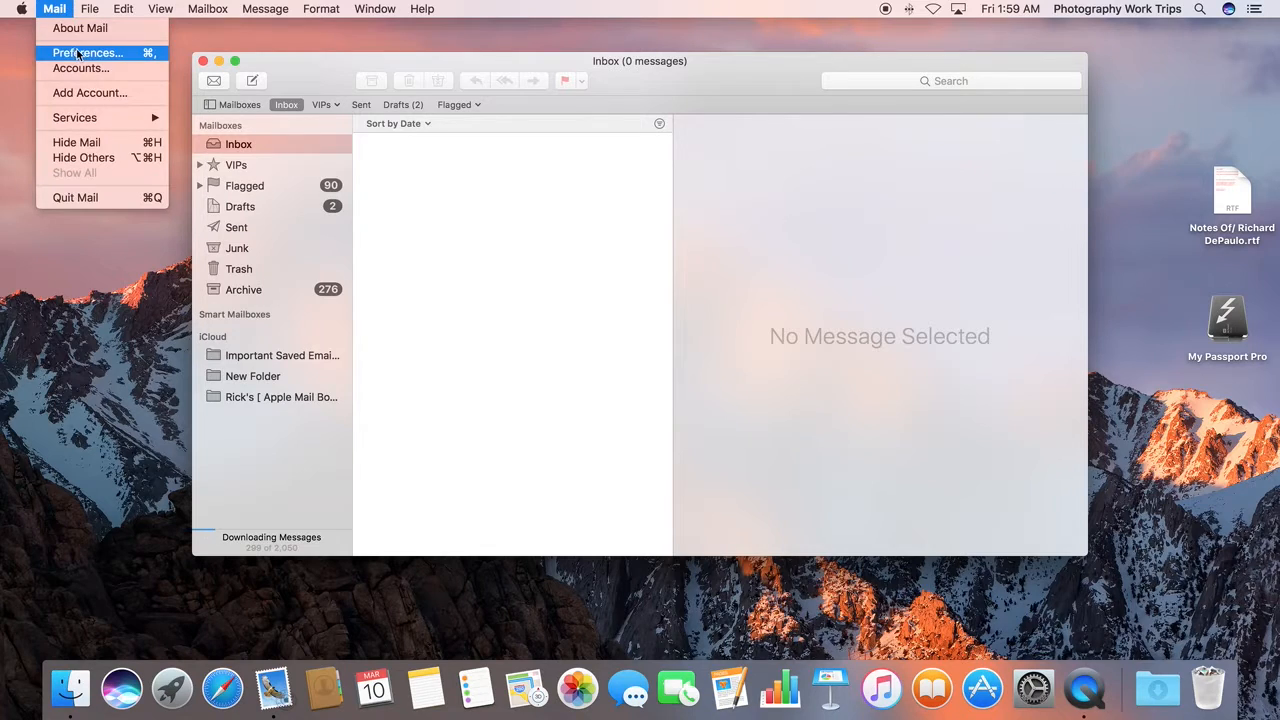
left_click(86, 52)
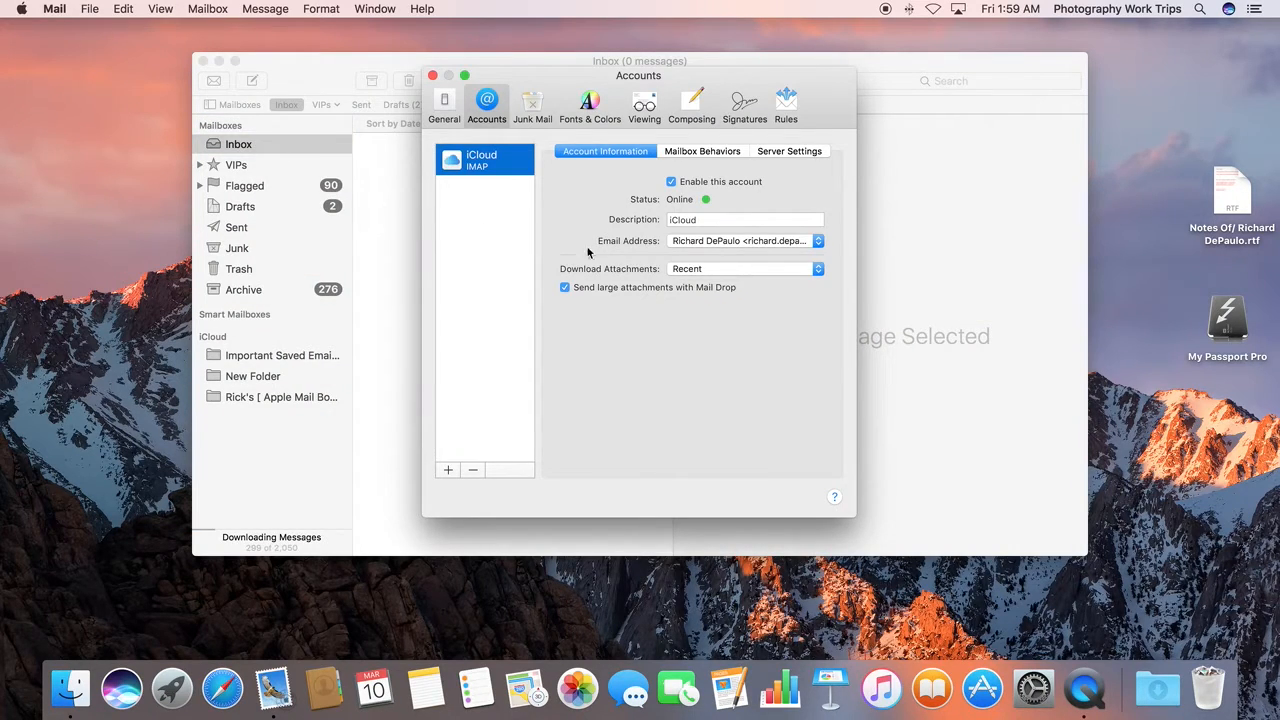
left_click(448, 470)
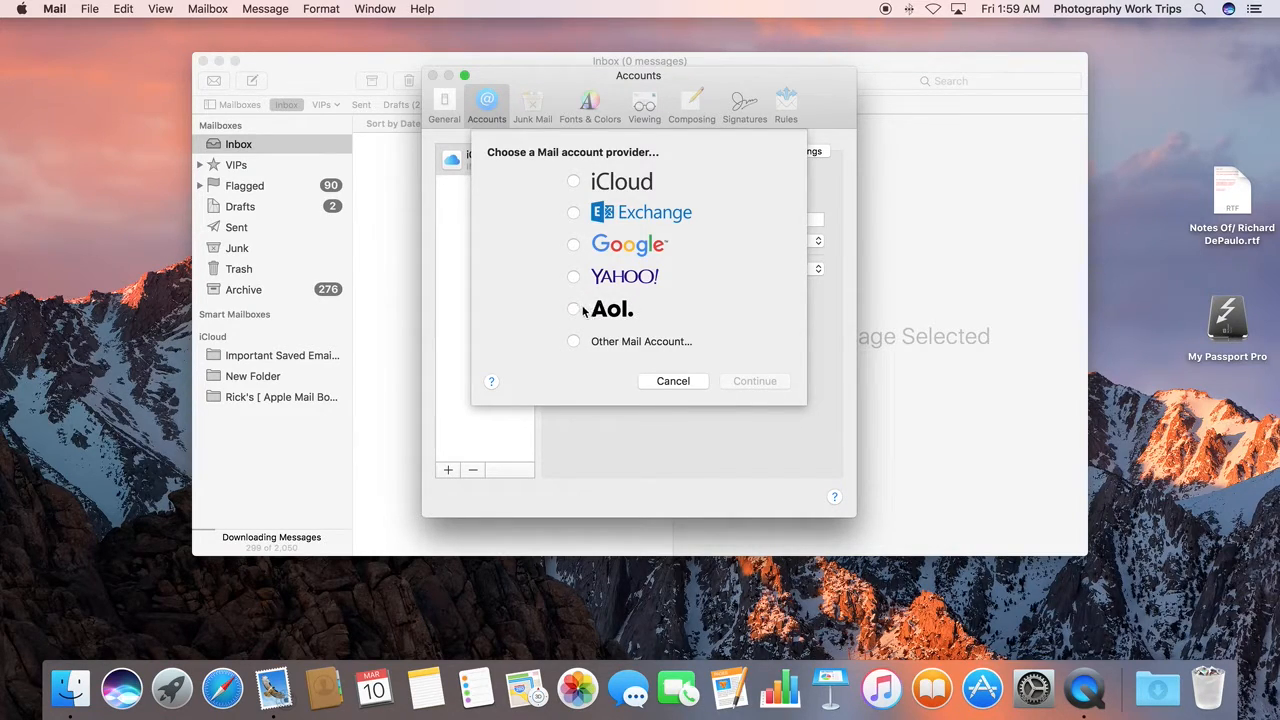
mouse_move(610, 325)
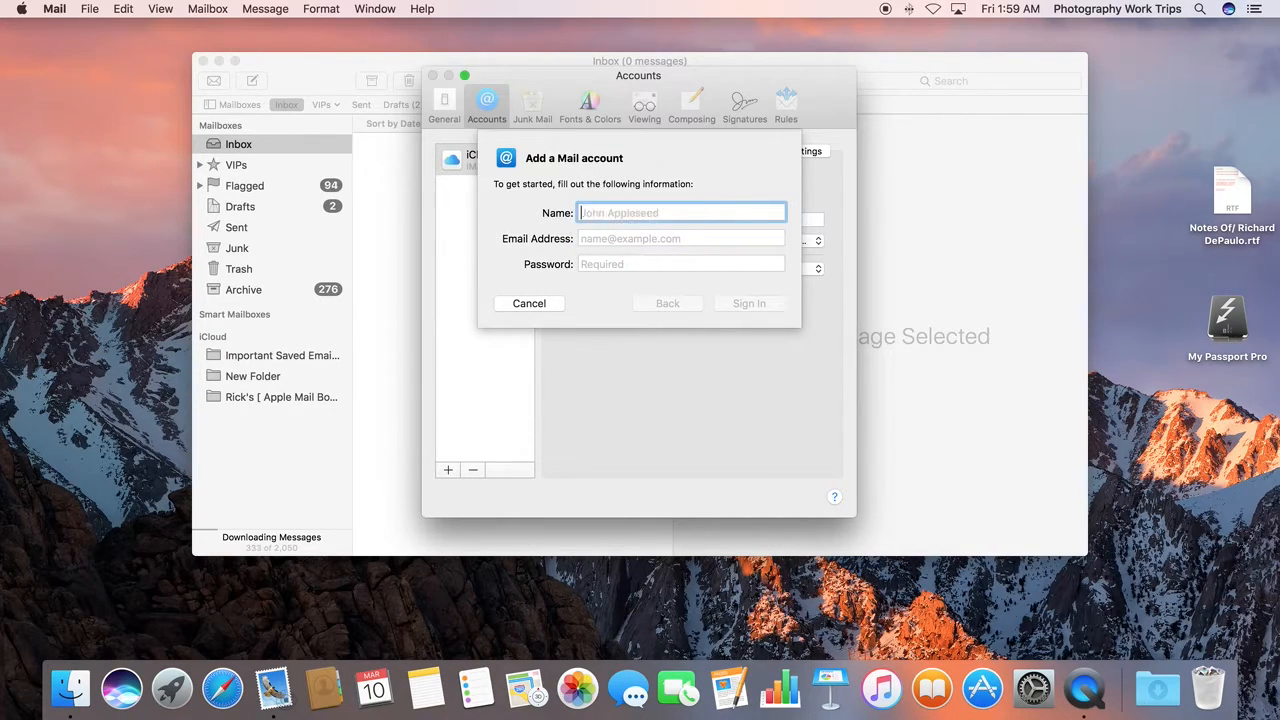
- Enter the account holder's name in the Name field
type("Ri")
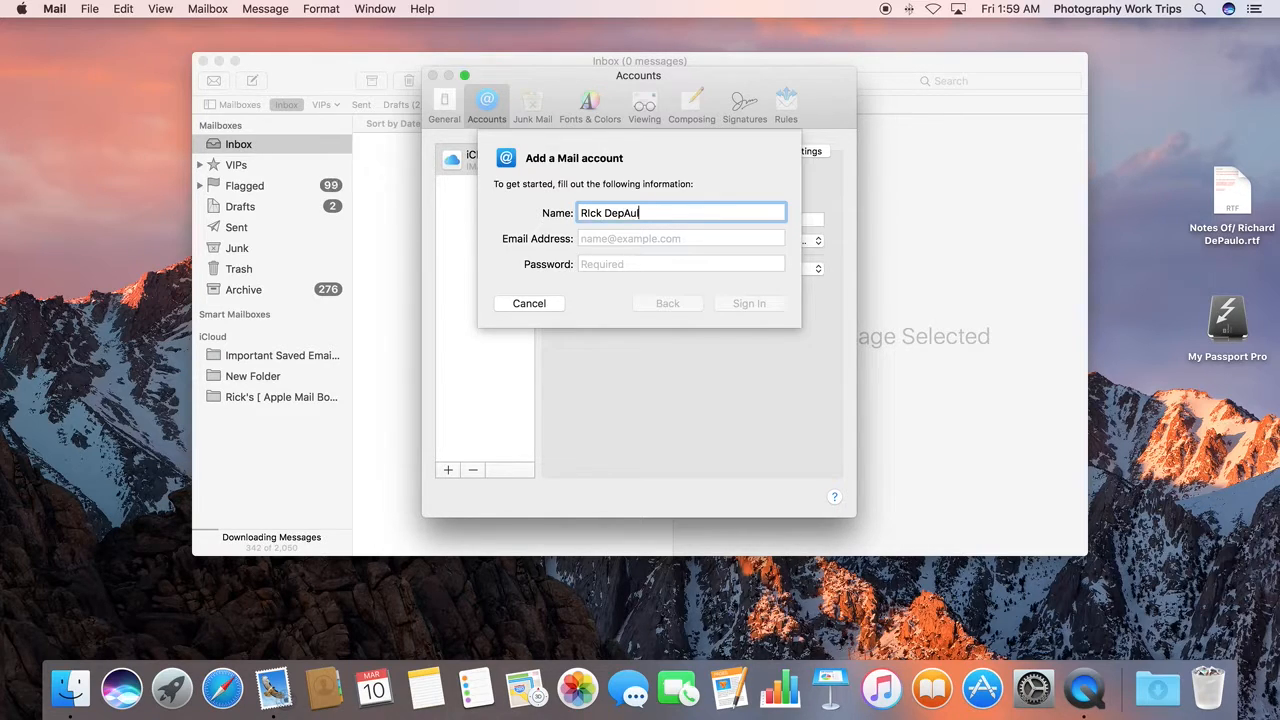
type("lo")
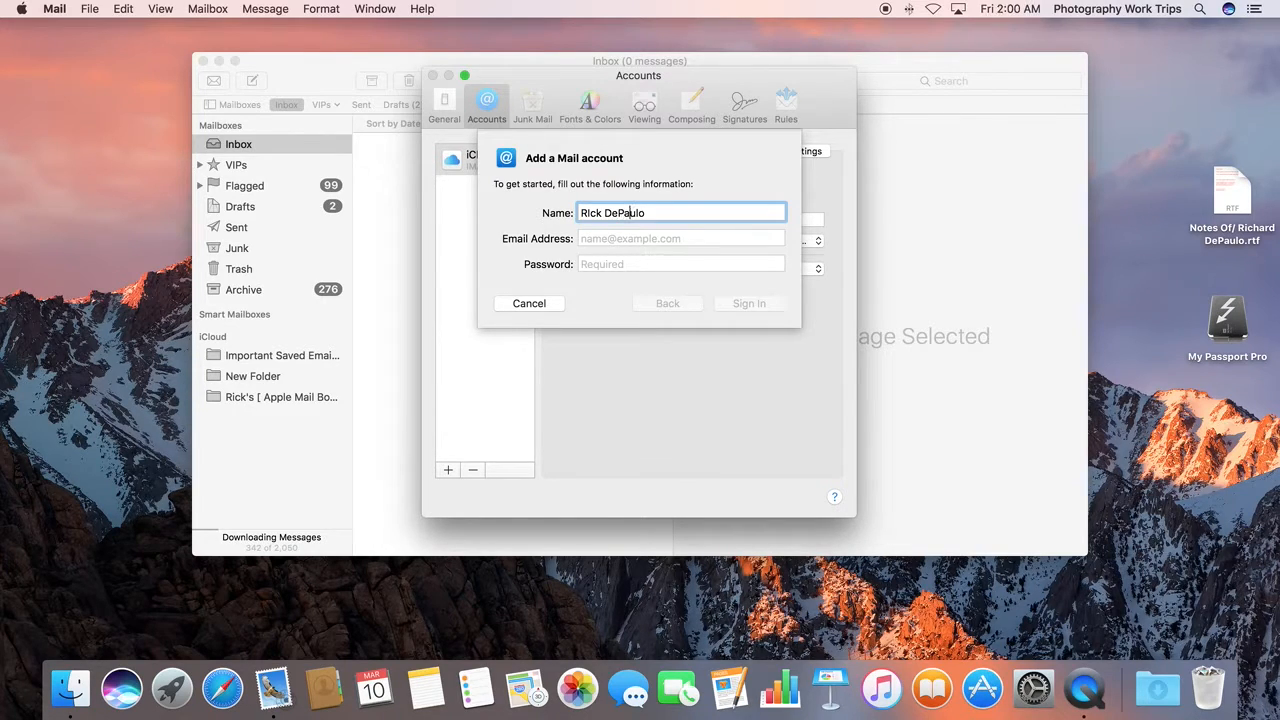
left_click(680, 238)
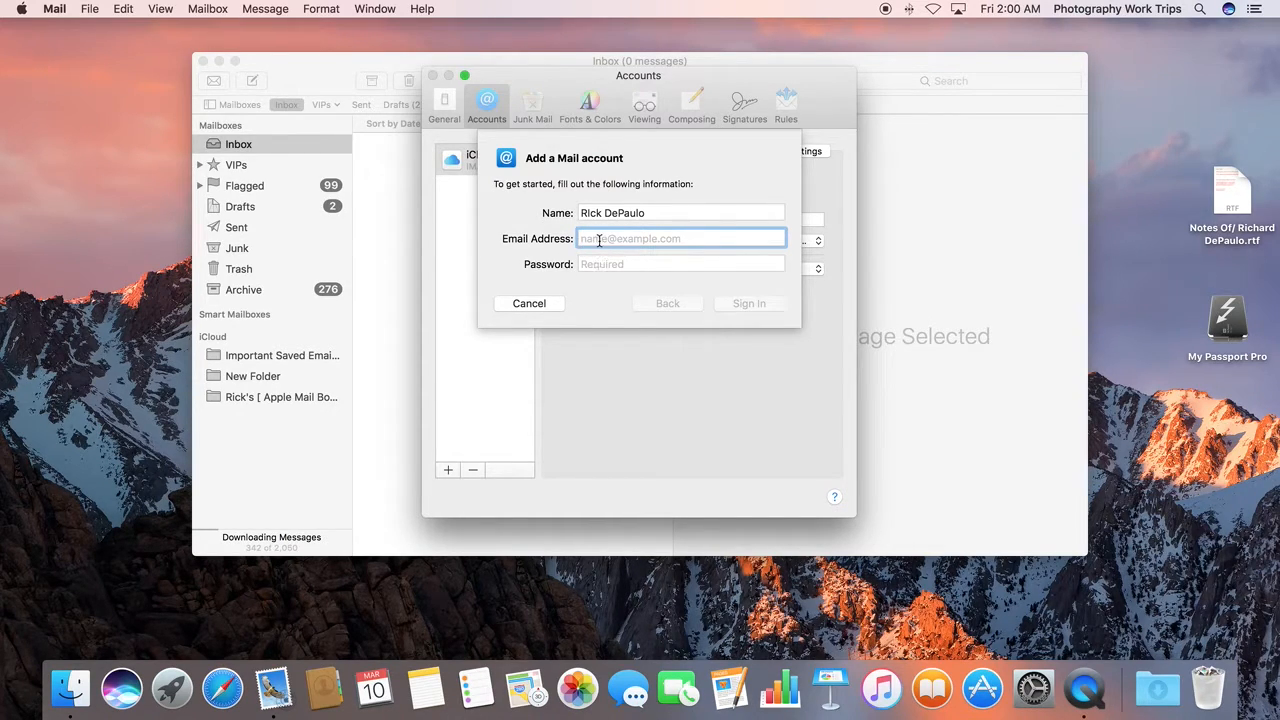
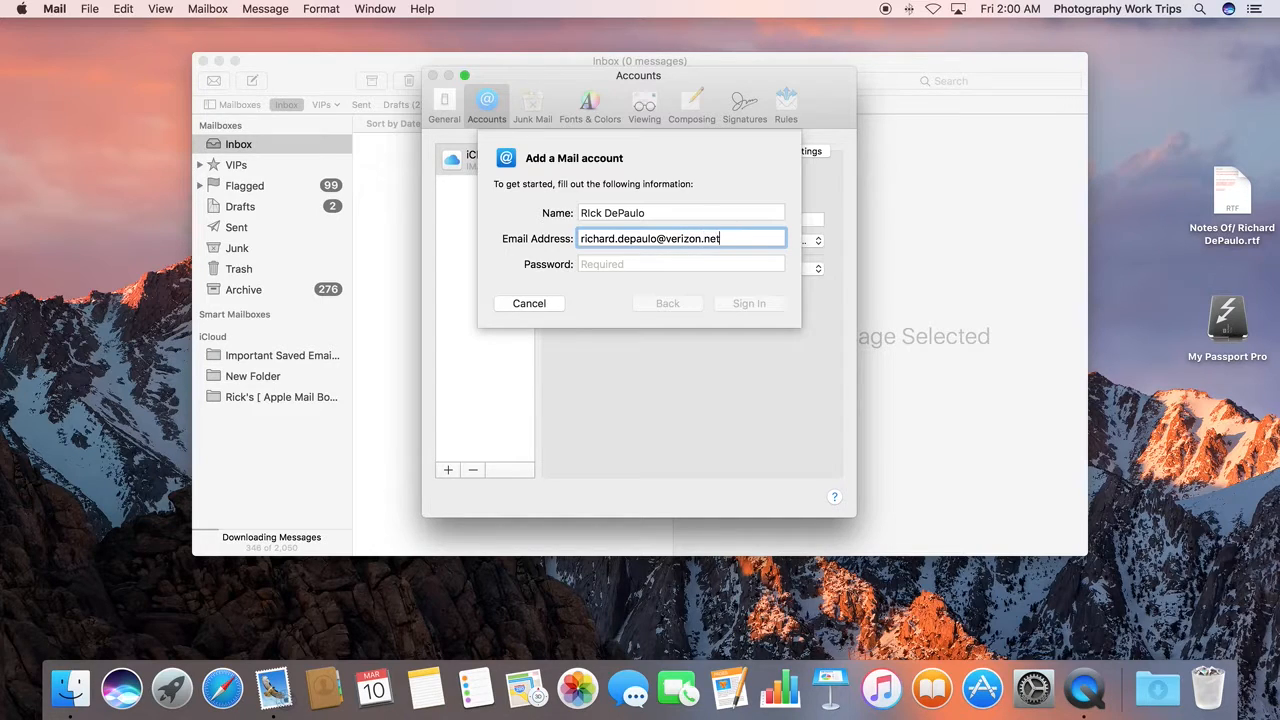
left_click(681, 264)
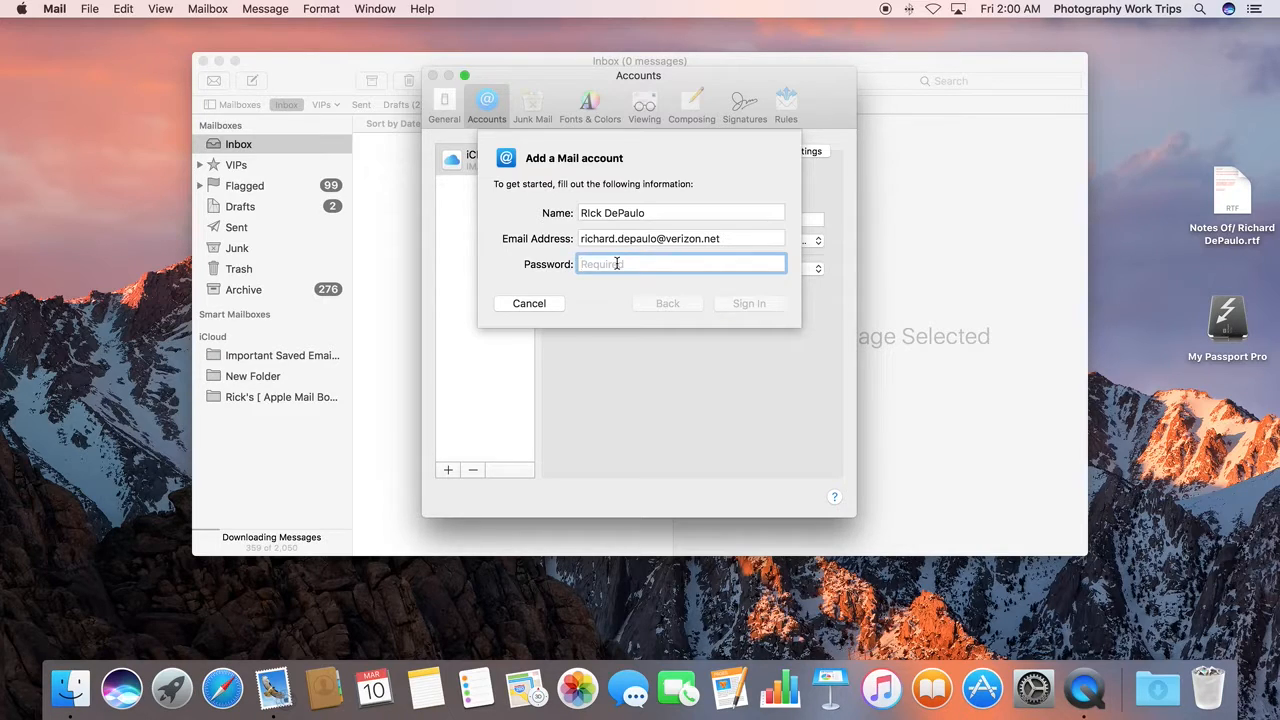
- Enter the account password and sign in to verify the Verizon account
type("••")
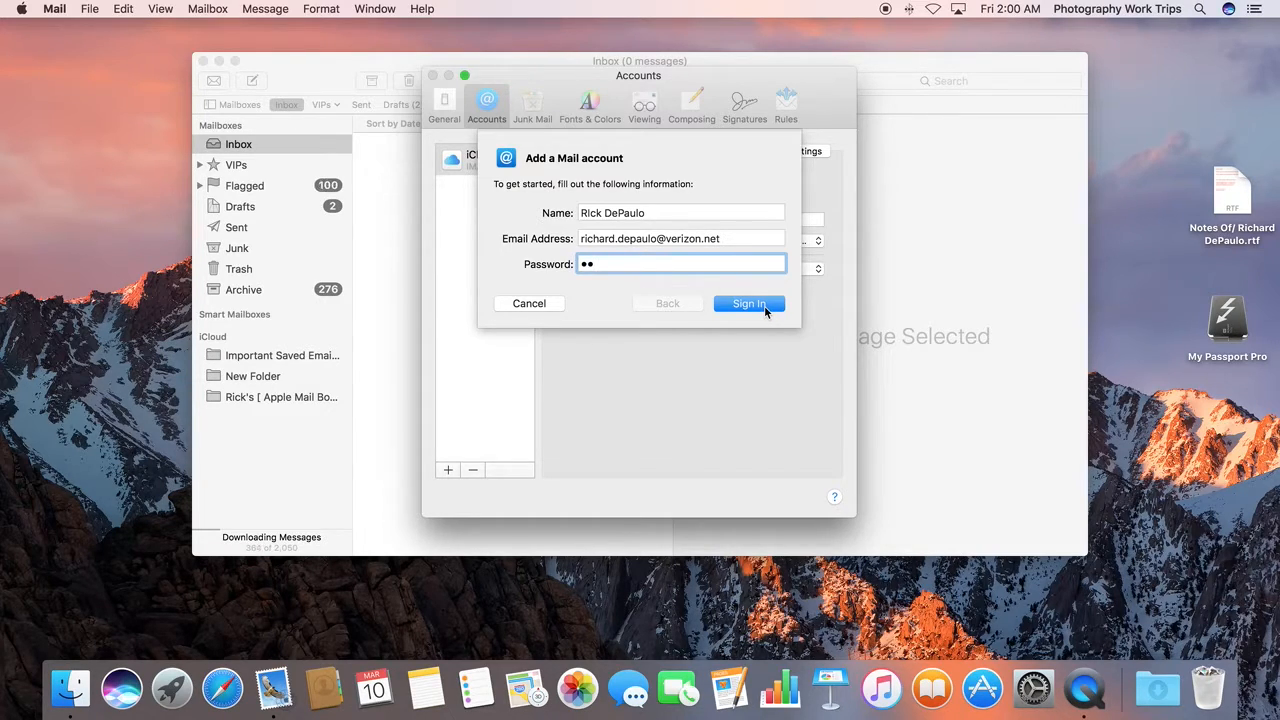
left_click(749, 303)
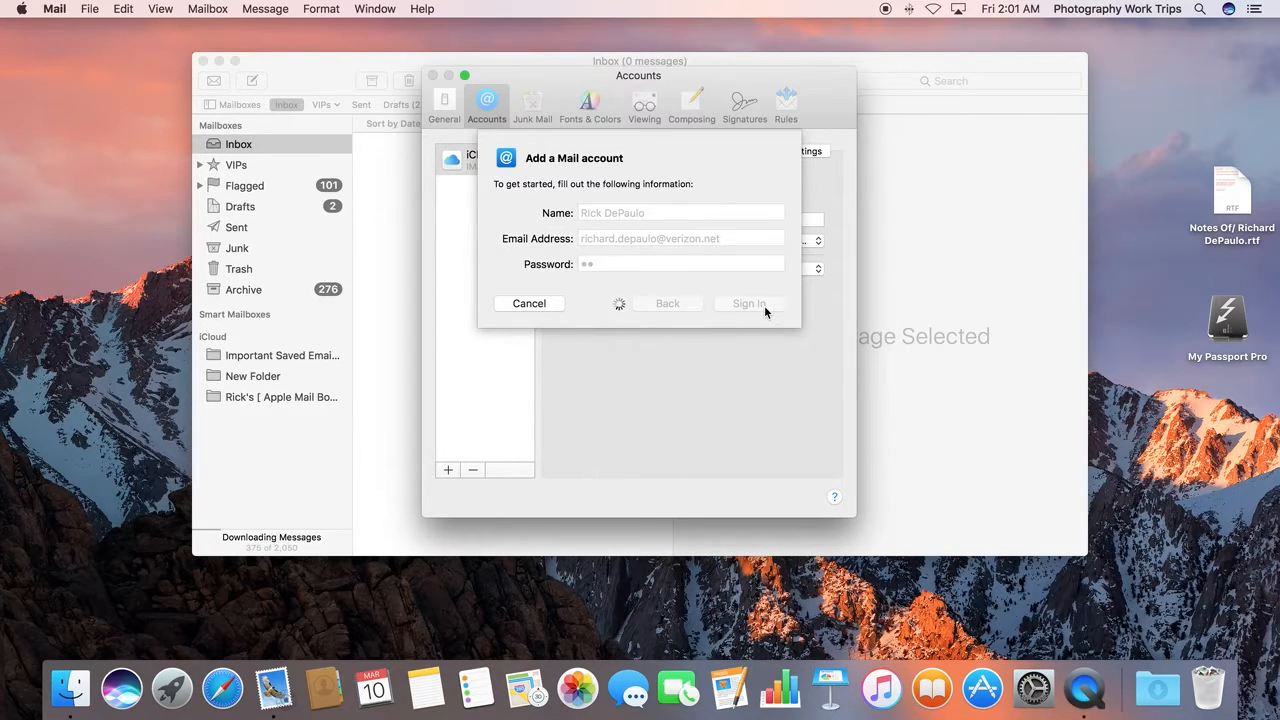
mouse_move(775, 370)
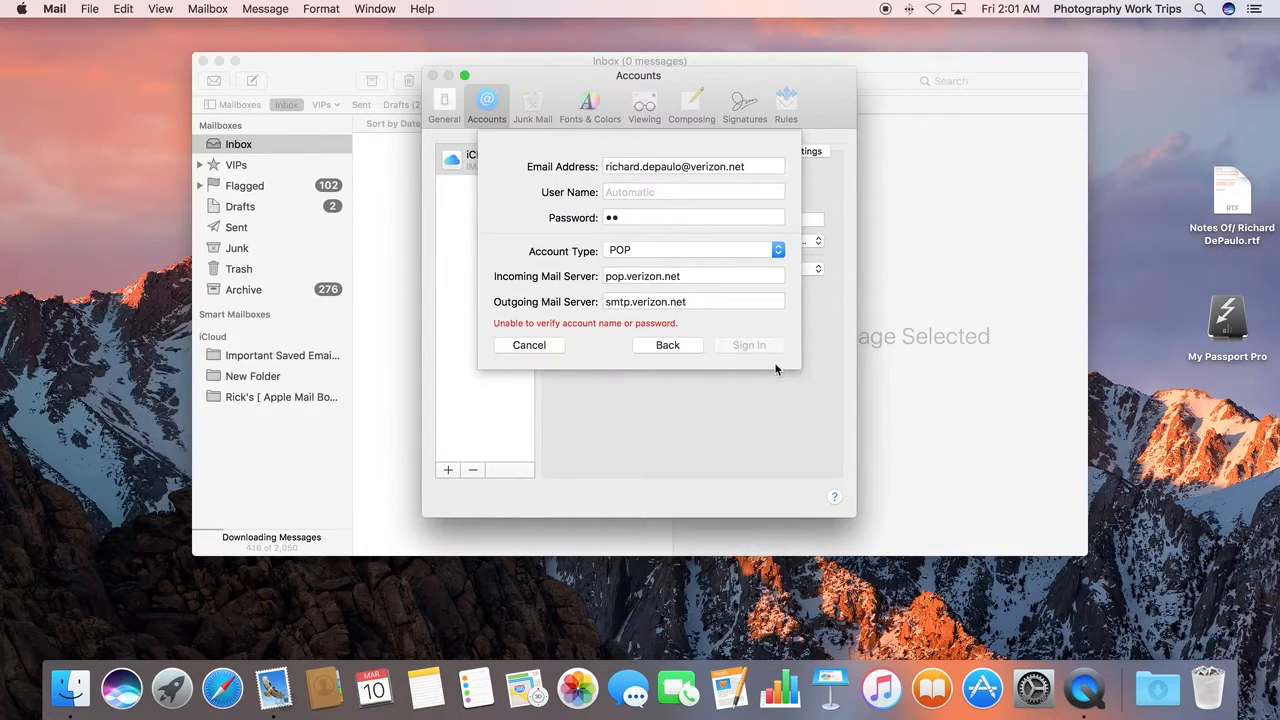
mouse_move(615, 275)
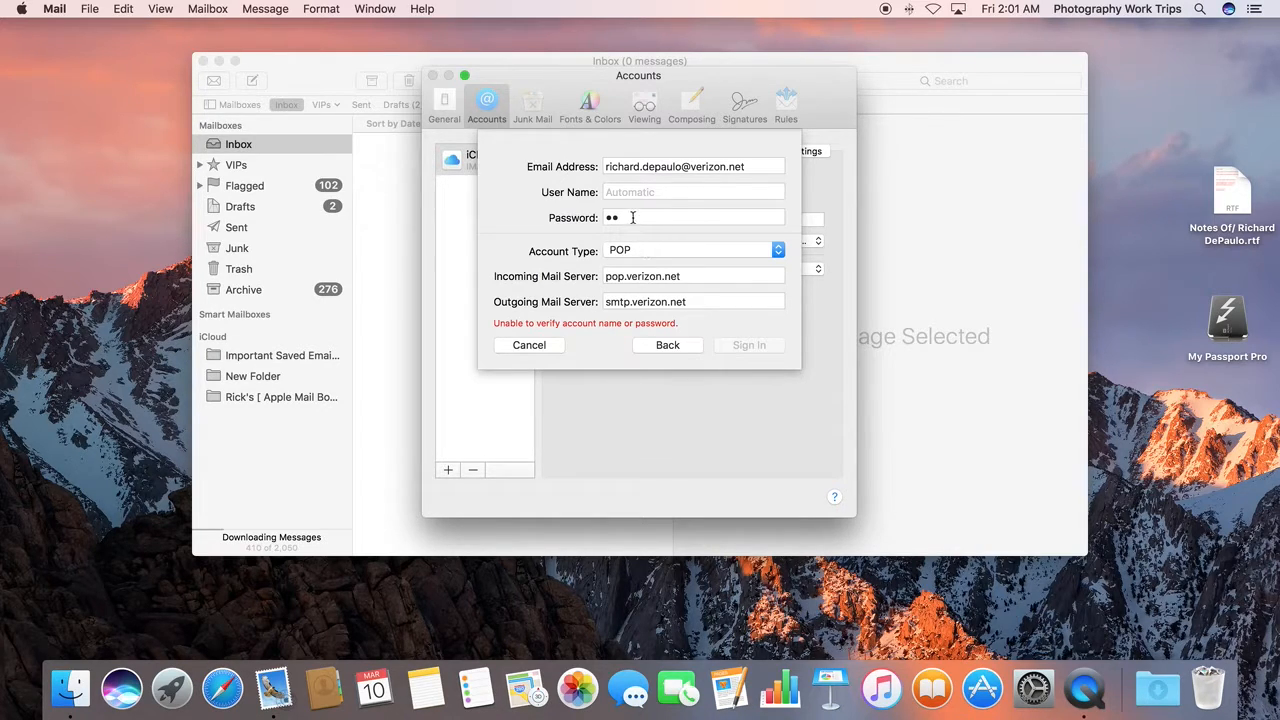
- Re-enter the password after the failed verification and switch the account type to IMAP
left_click(693, 217)
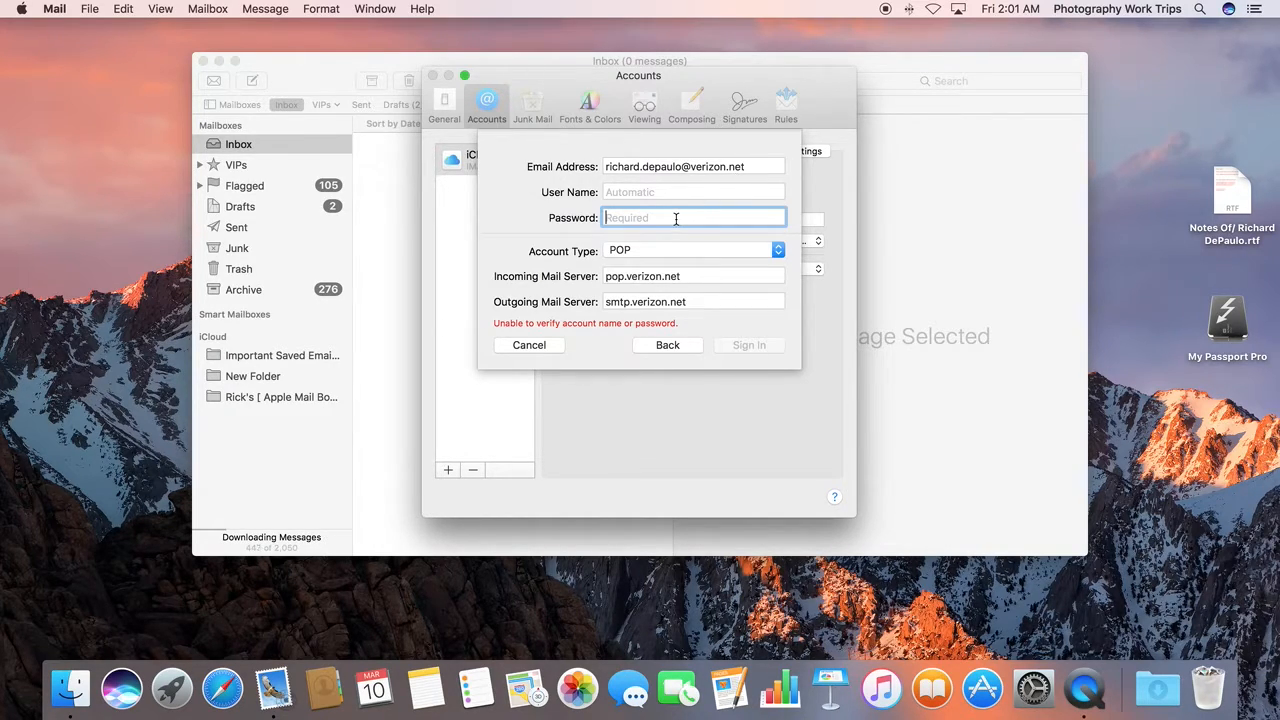
type("•")
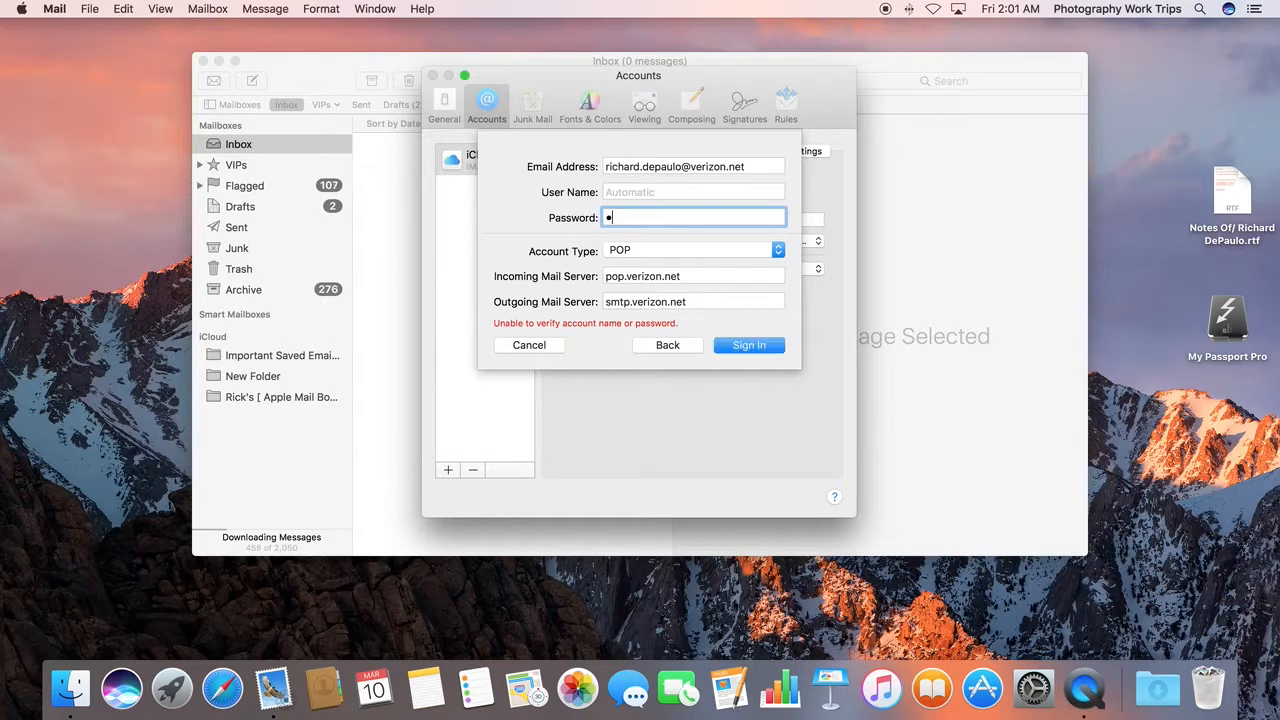
type("password")
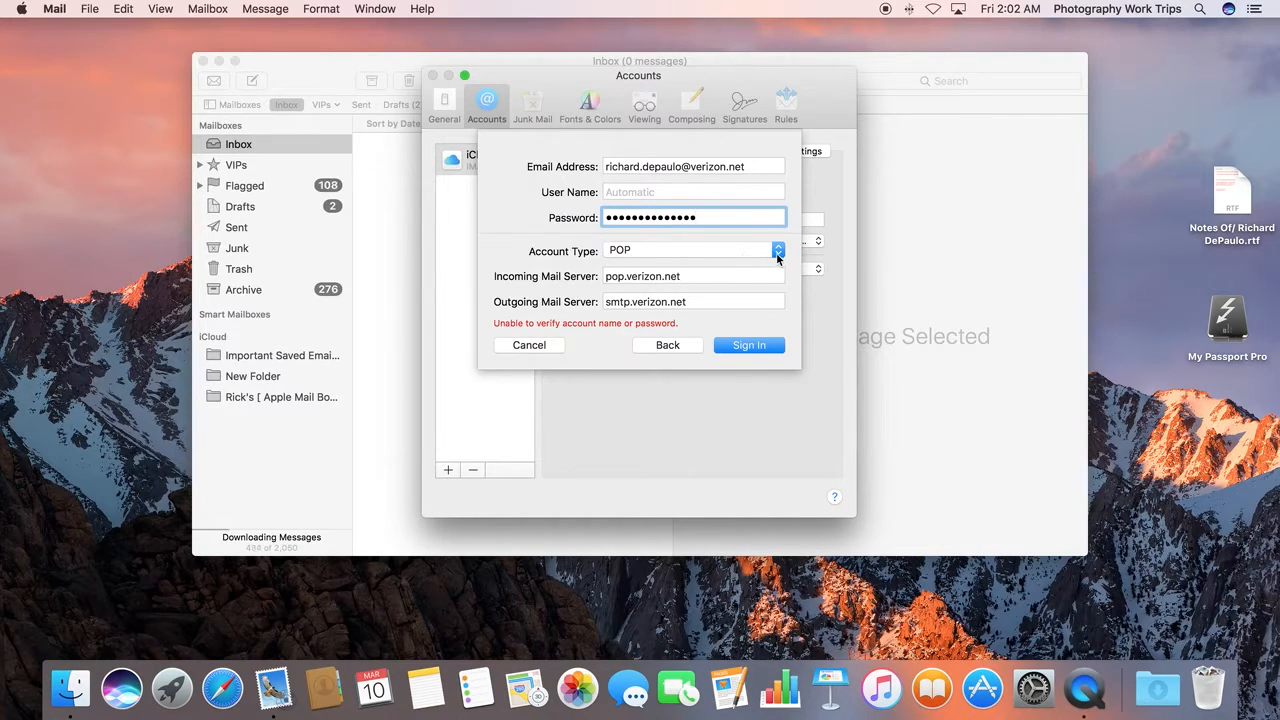
left_click(778, 250)
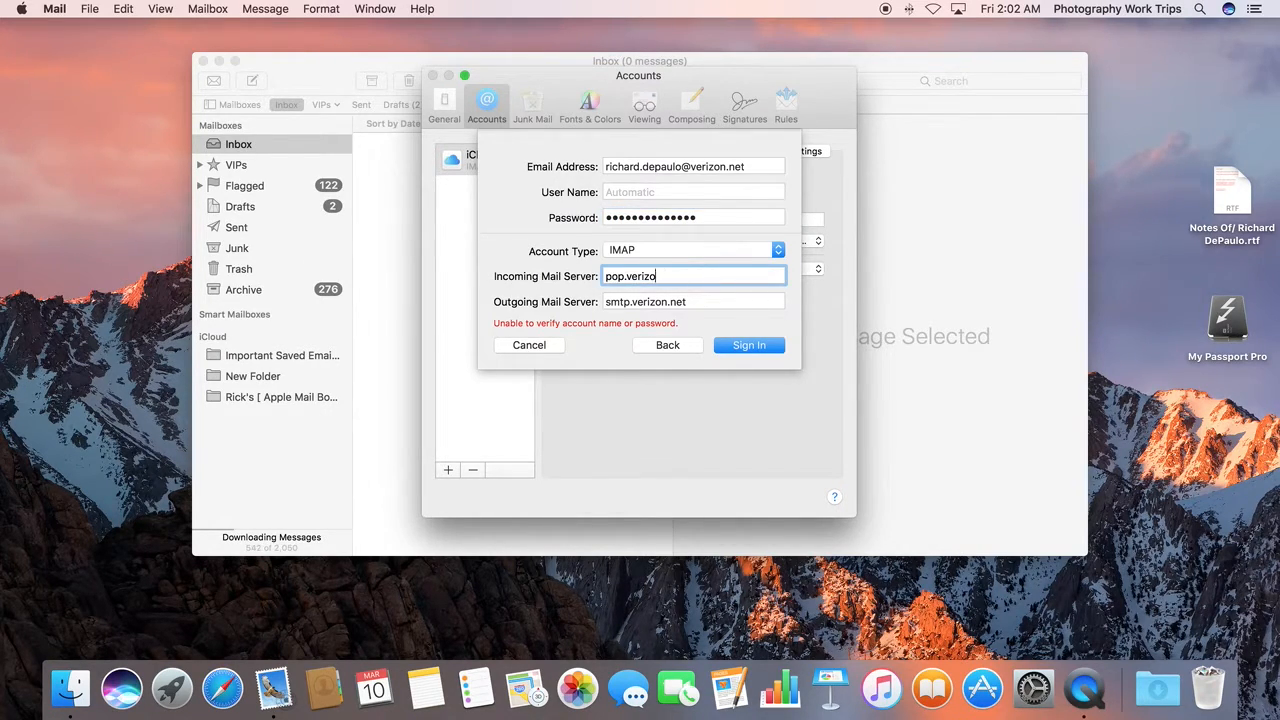
- Change the incoming and outgoing server domains to aol.com
key("Backspace")
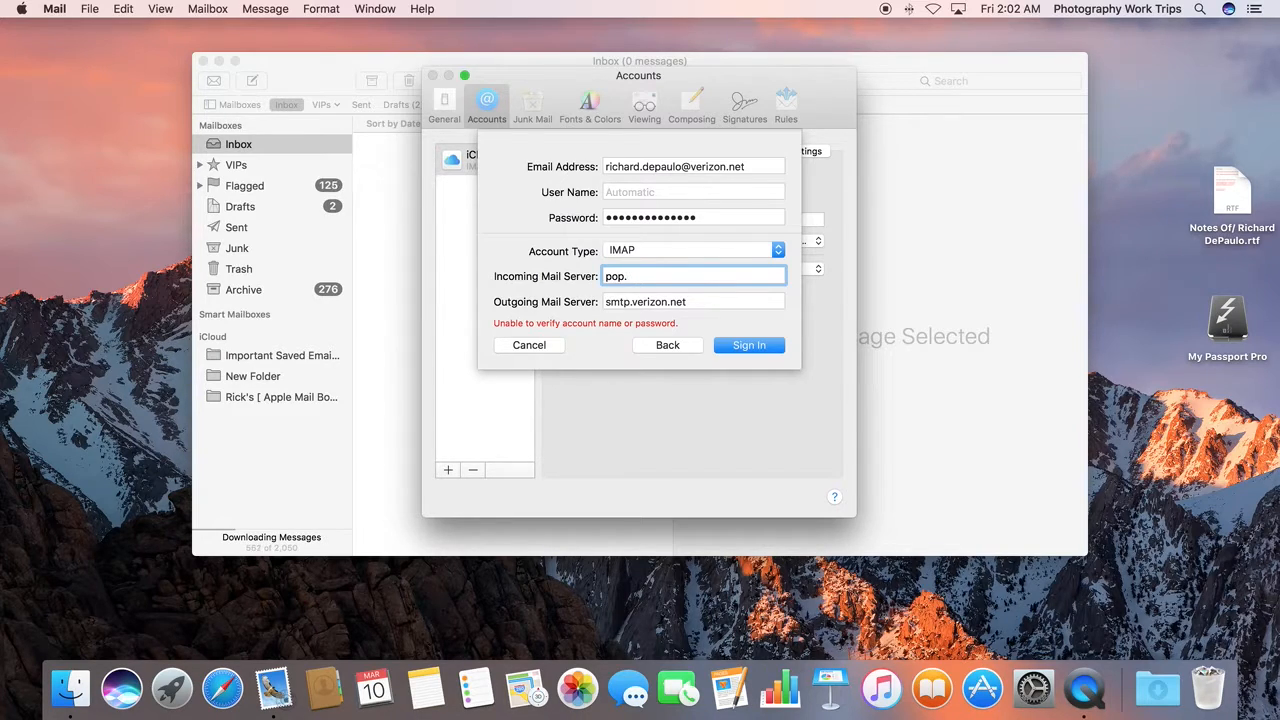
type("aol.com")
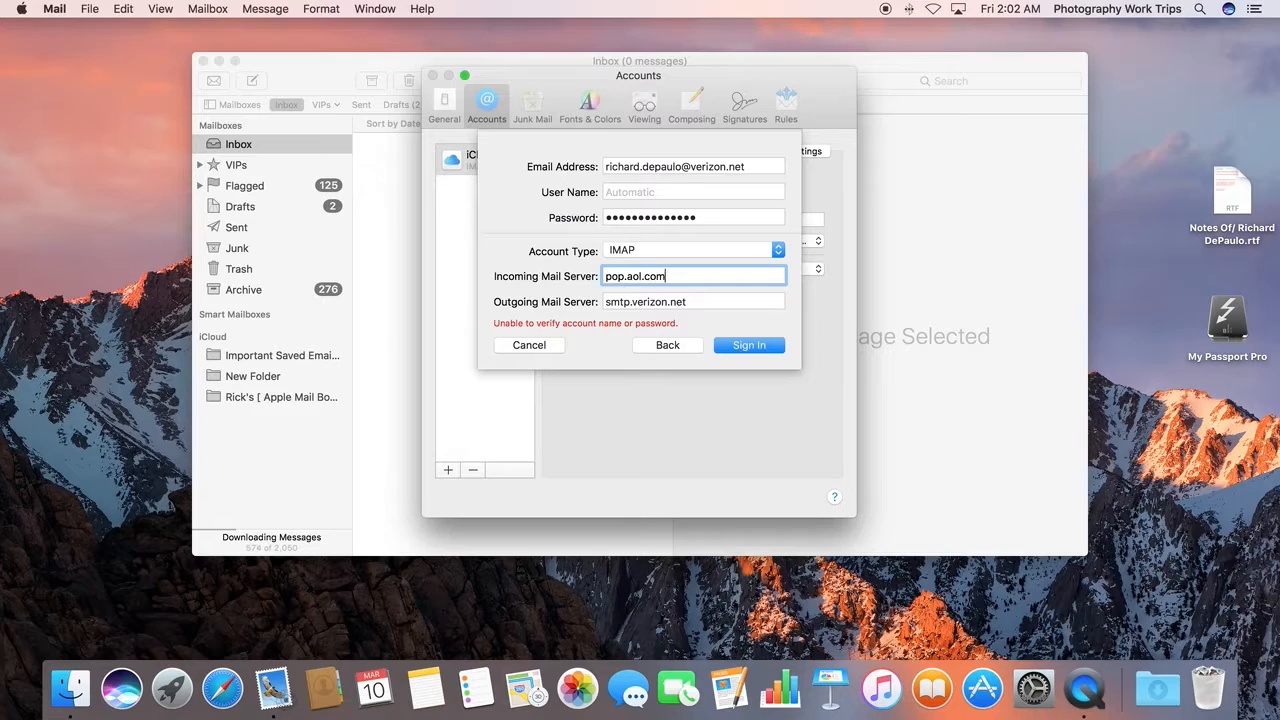
left_click(693, 301)
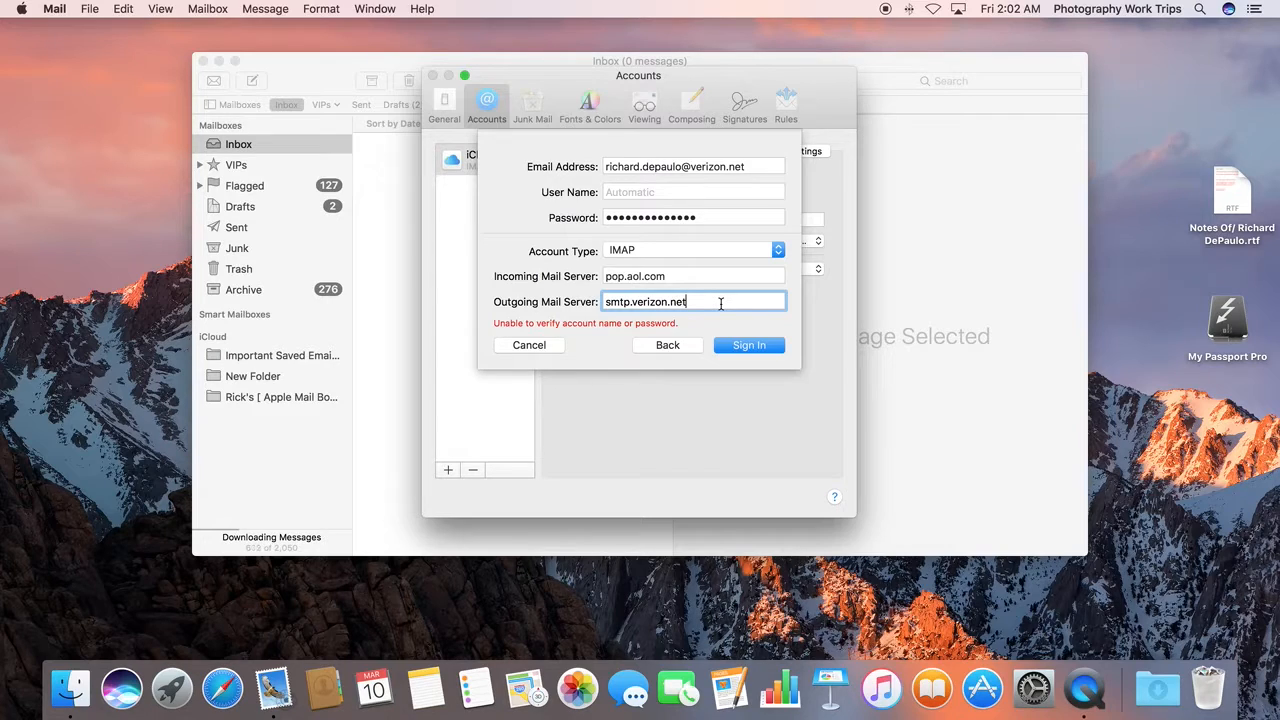
key("backspace")
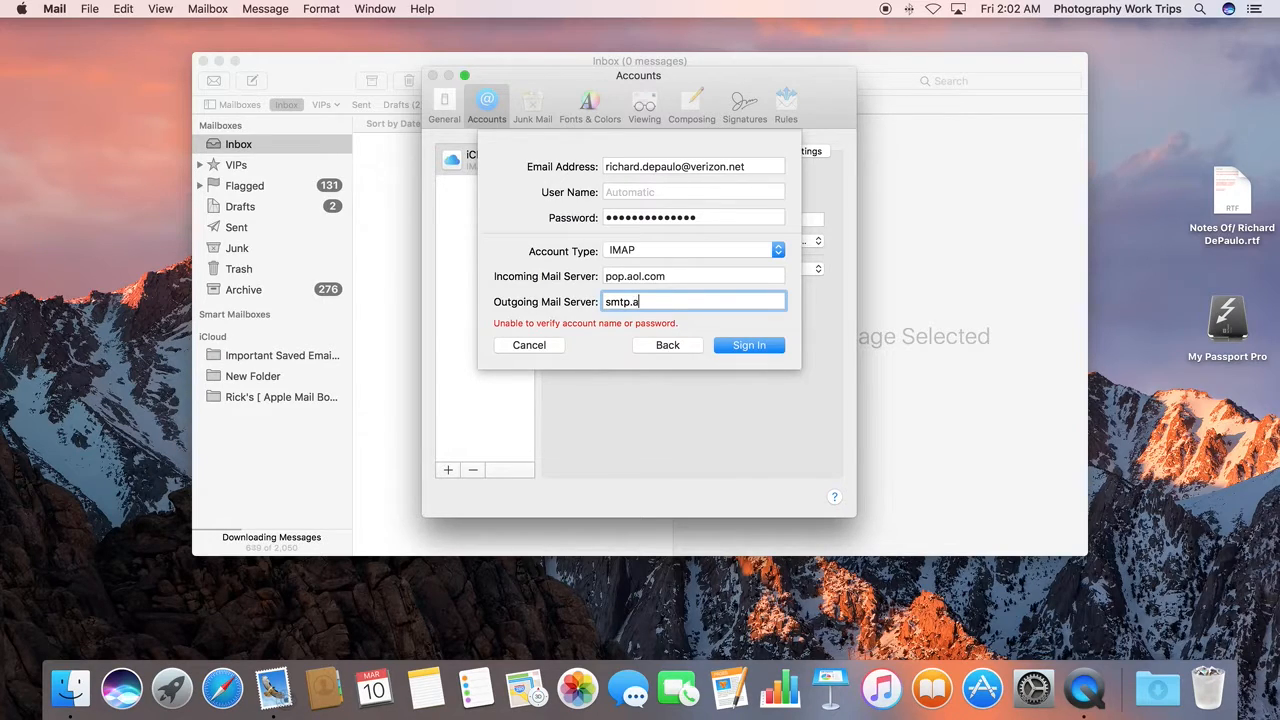
type("ol.com")
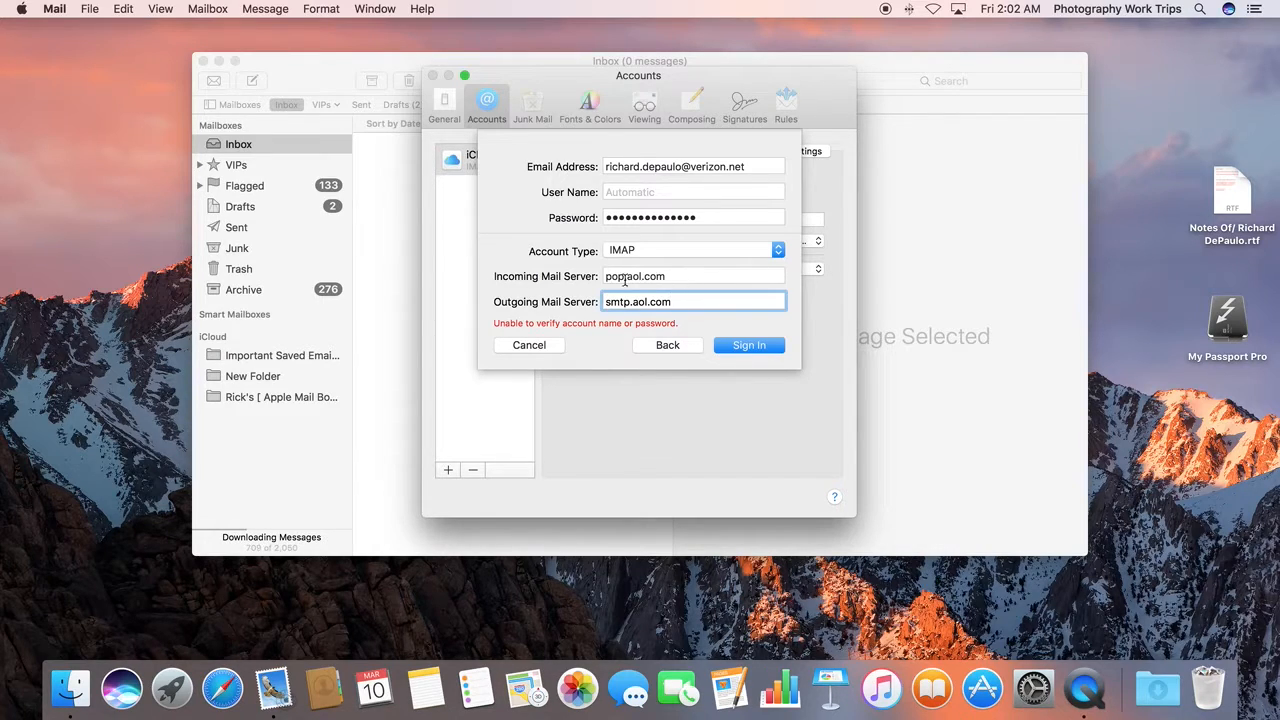
- Correct the incoming server to imap.aol.com and sign in with smtp.aol.com outgoing
left_click(693, 276)
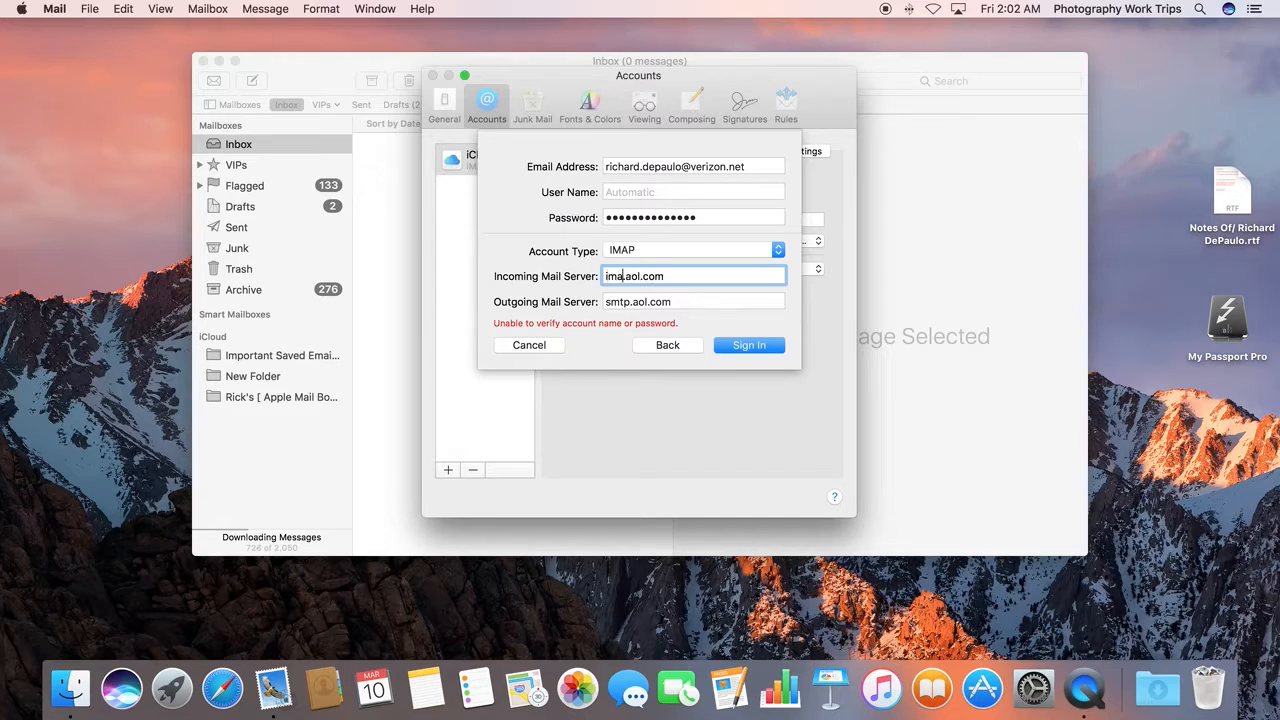
type("p")
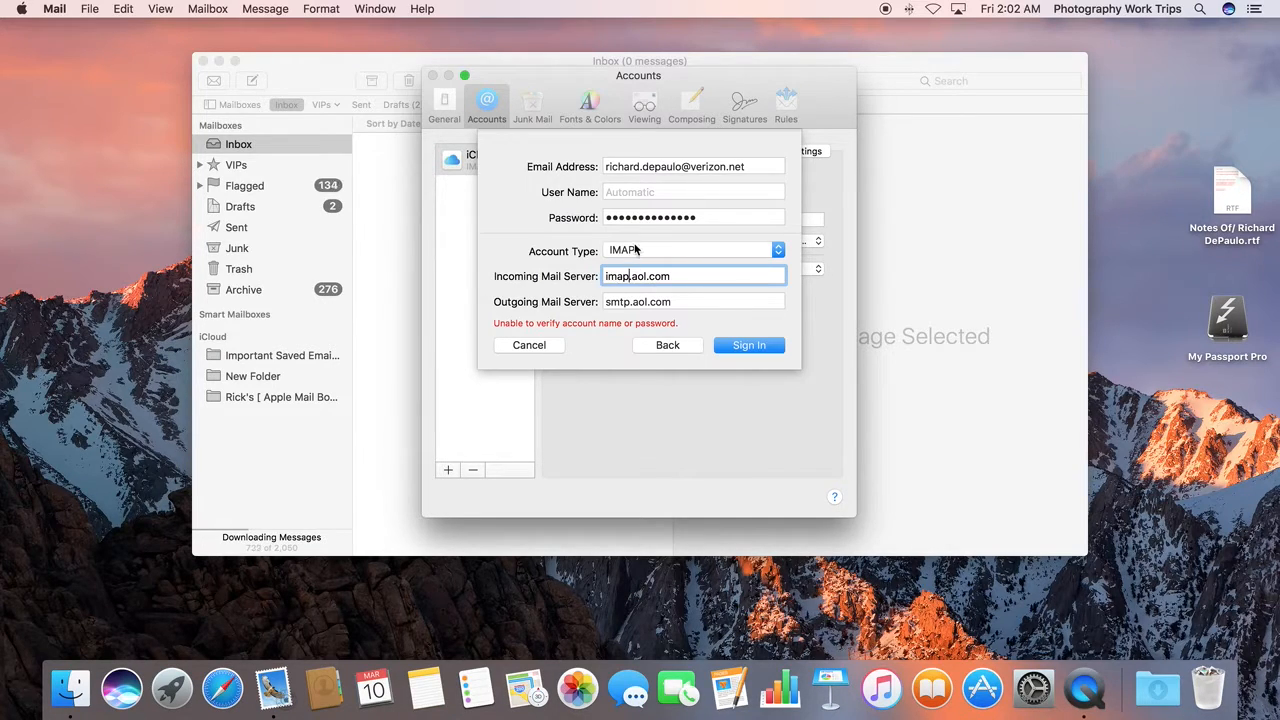
mouse_move(702, 276)
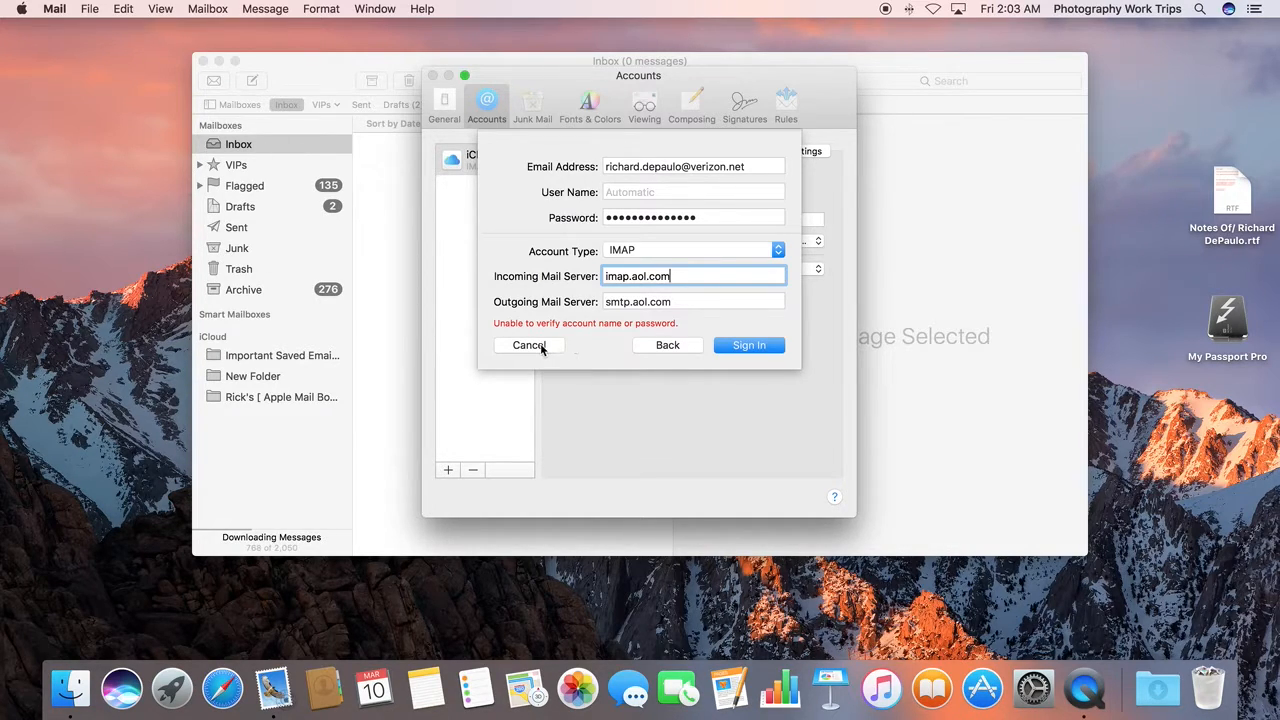
mouse_move(480, 200)
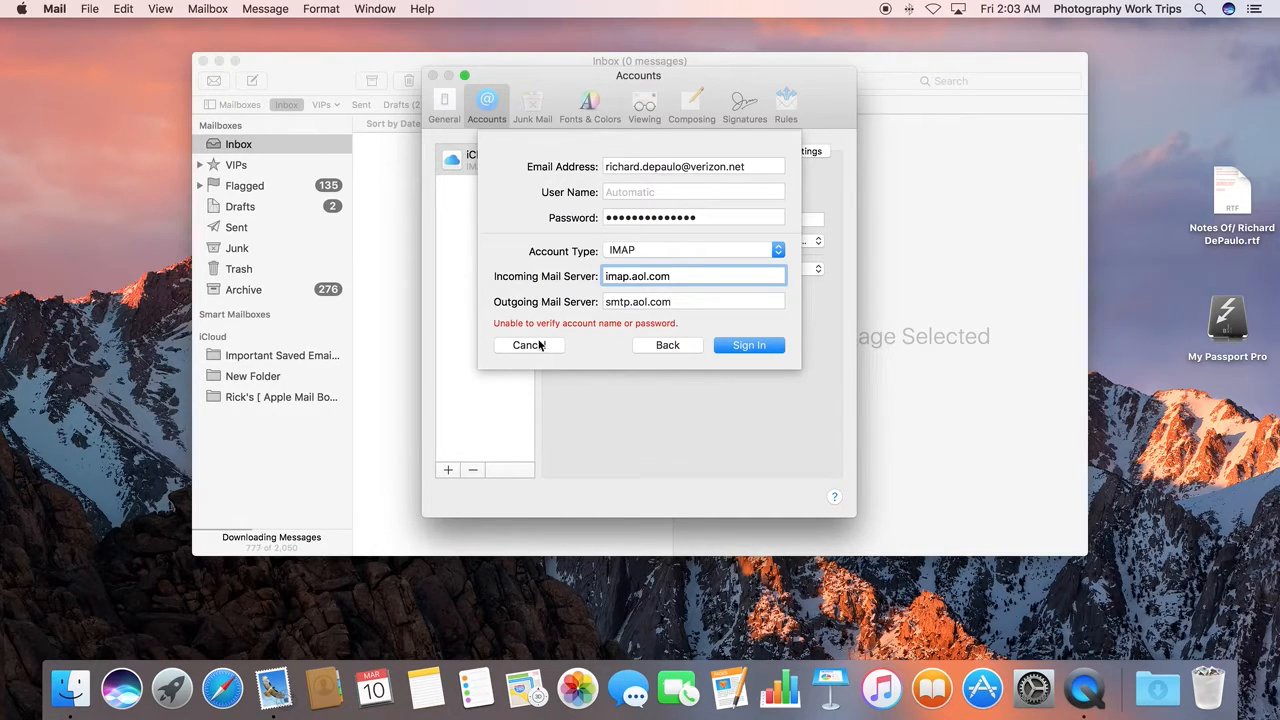
left_click(749, 344)
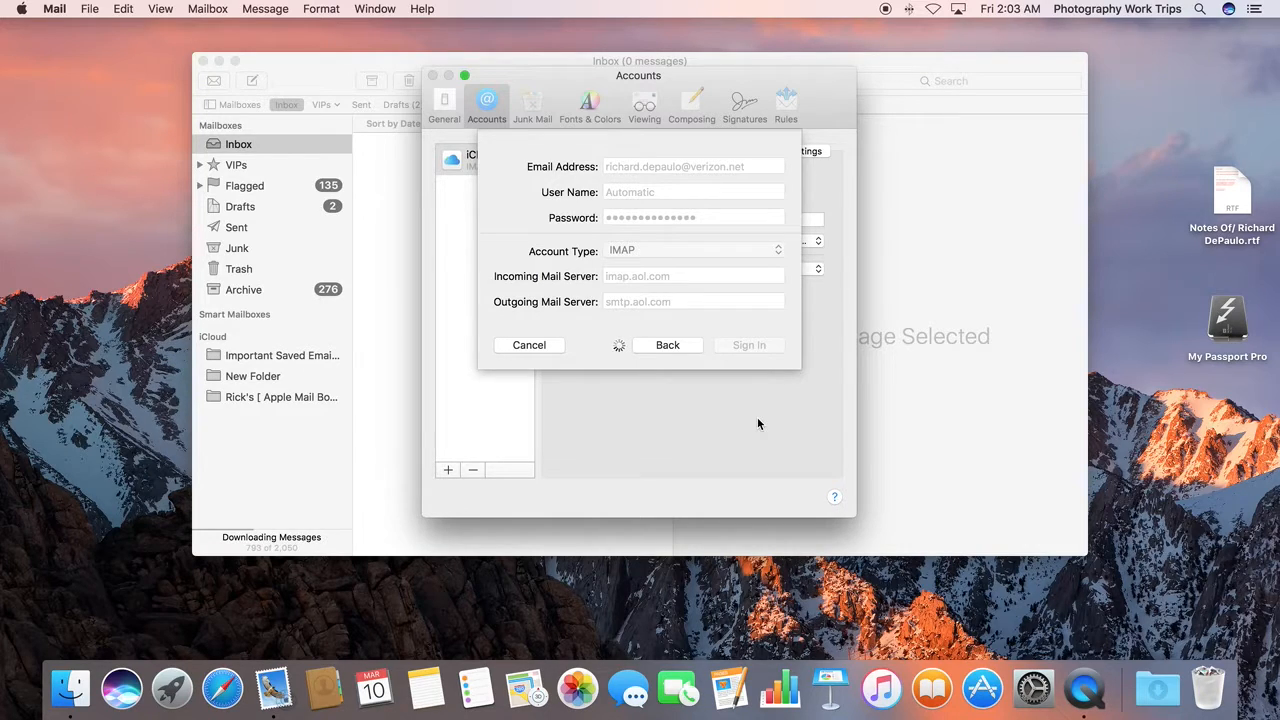
- Complete verification with the account enabled for Mail only, Notes unchecked
left_click(748, 345)
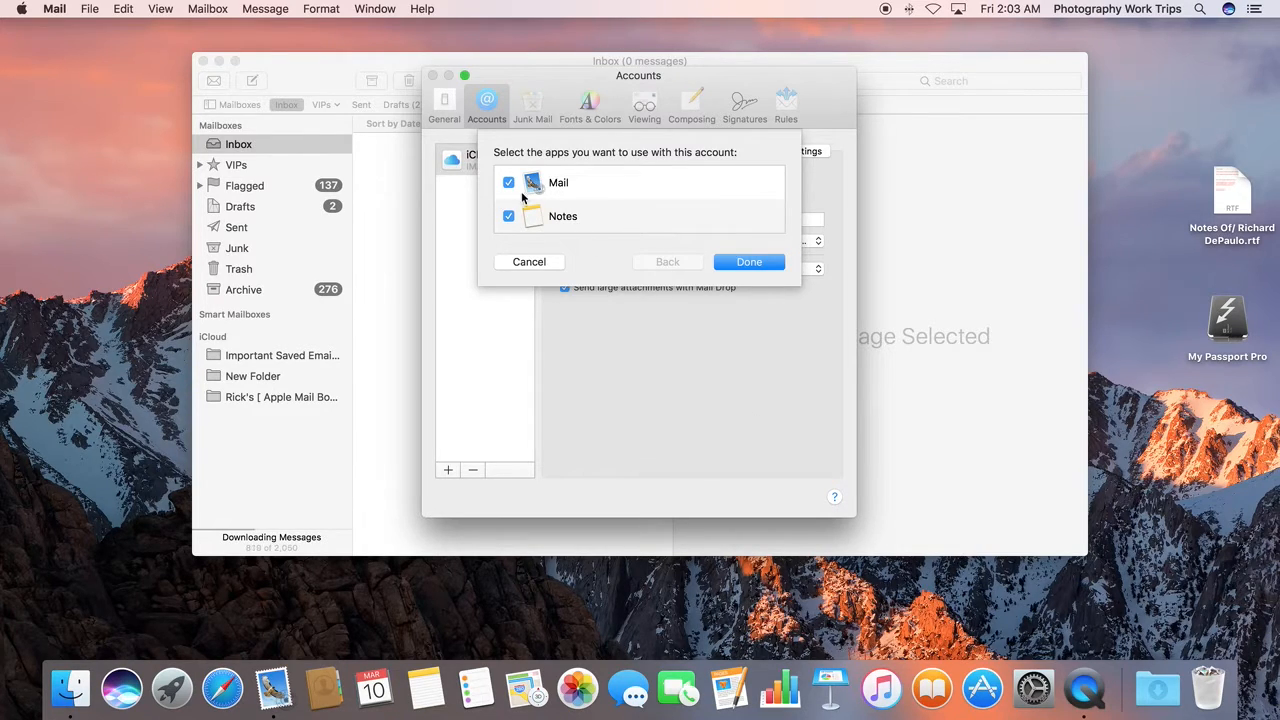
left_click(509, 216)
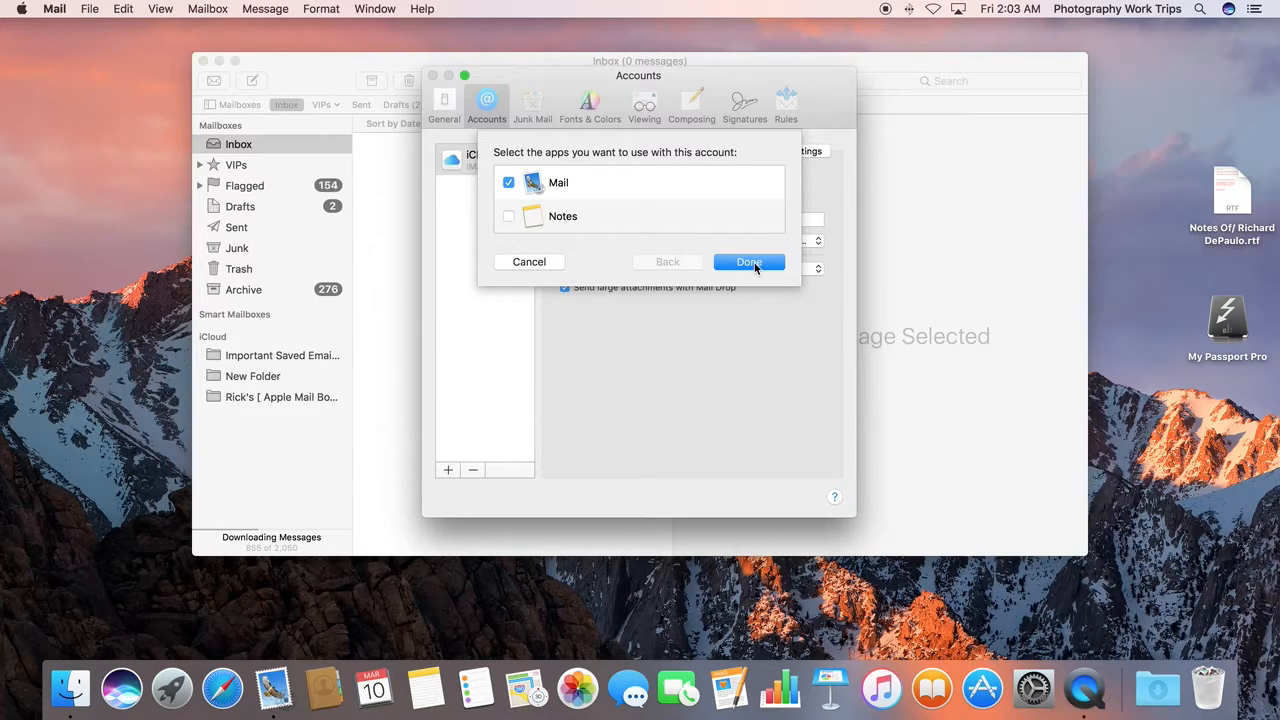
left_click(749, 261)
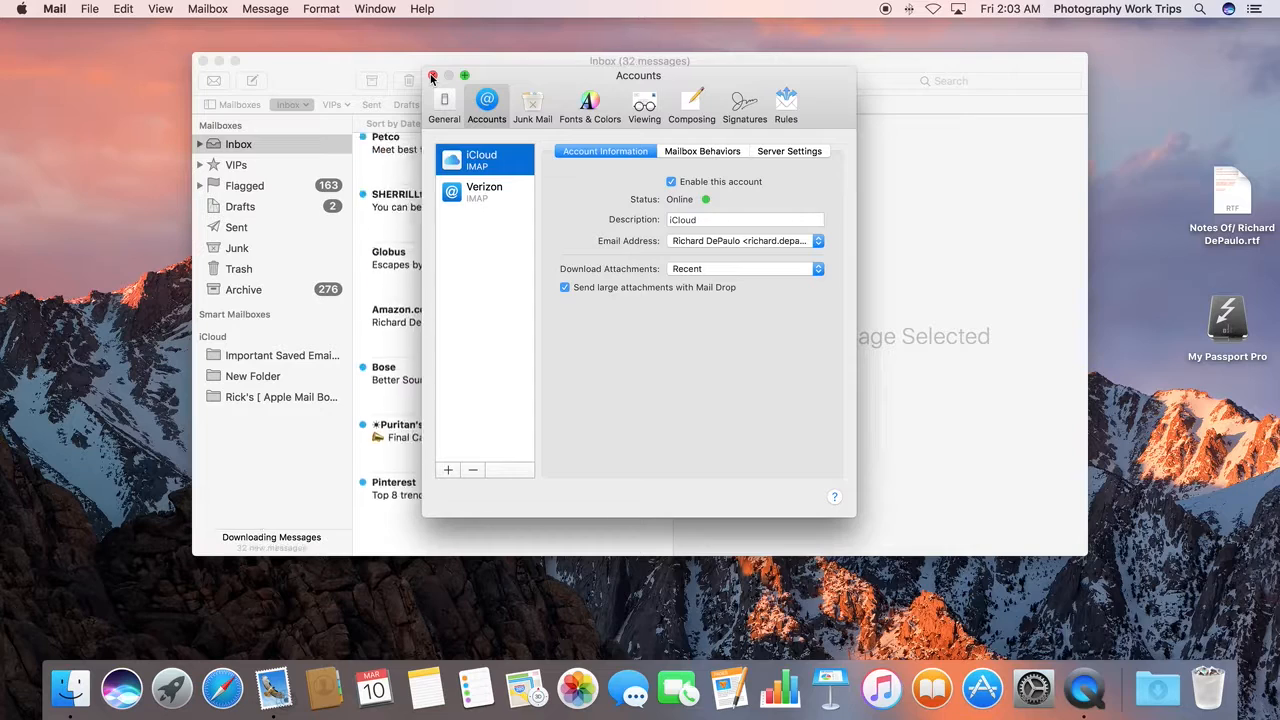
- Close Accounts preferences to reveal the inbox filling with Verizon messages
left_click(432, 76)
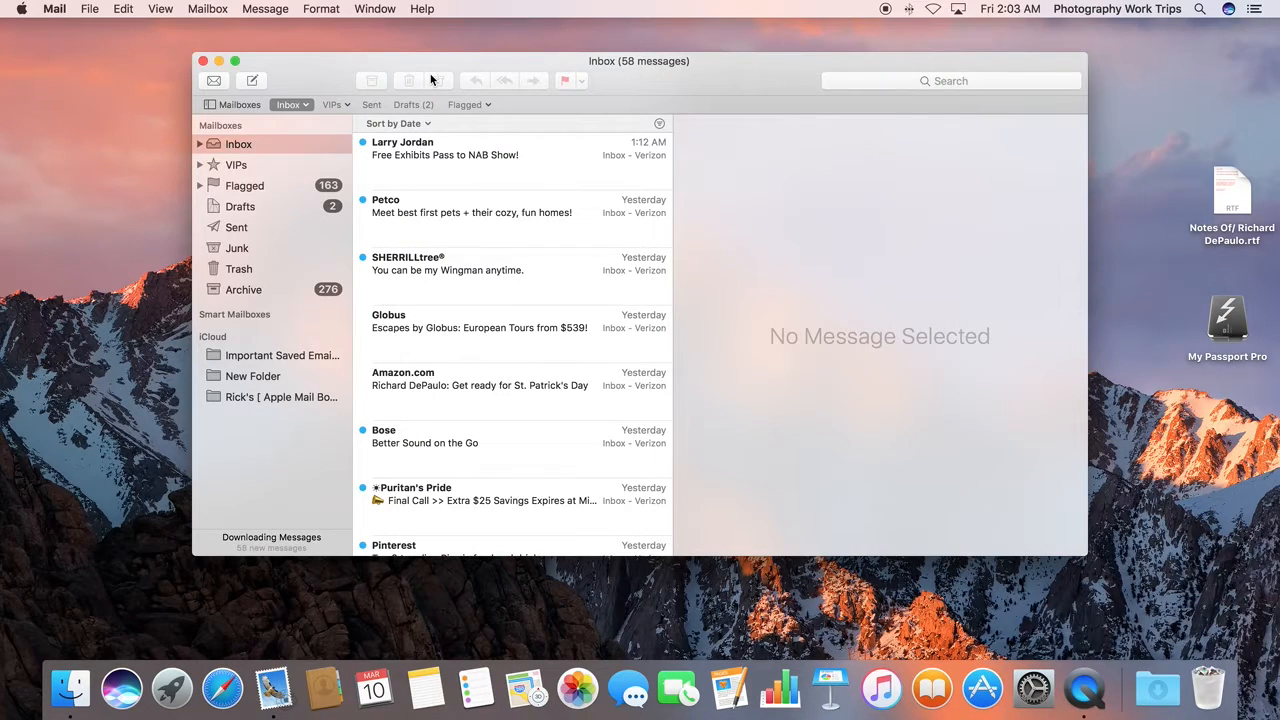